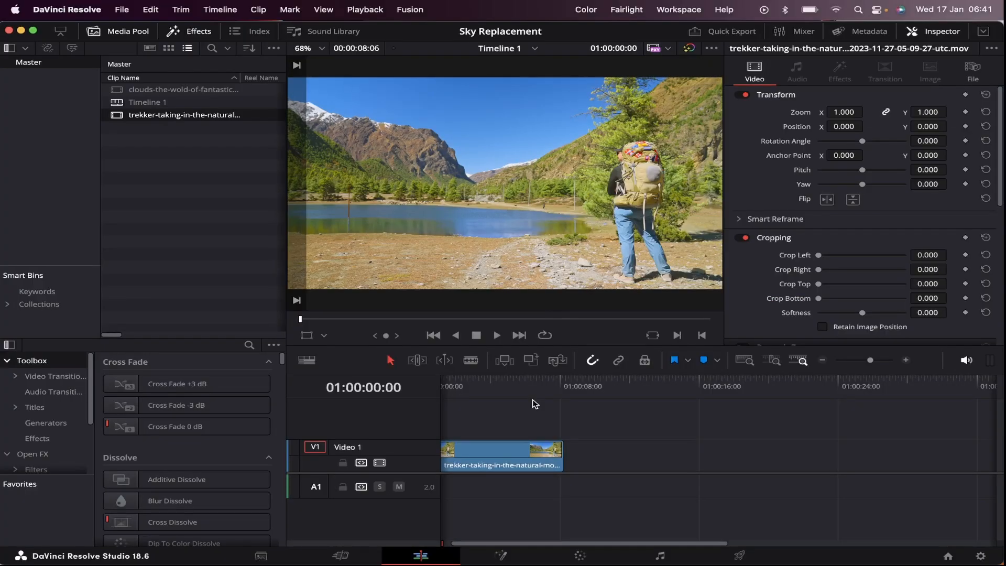
{"action": "mouse_move", "coordinate": [513, 411]}
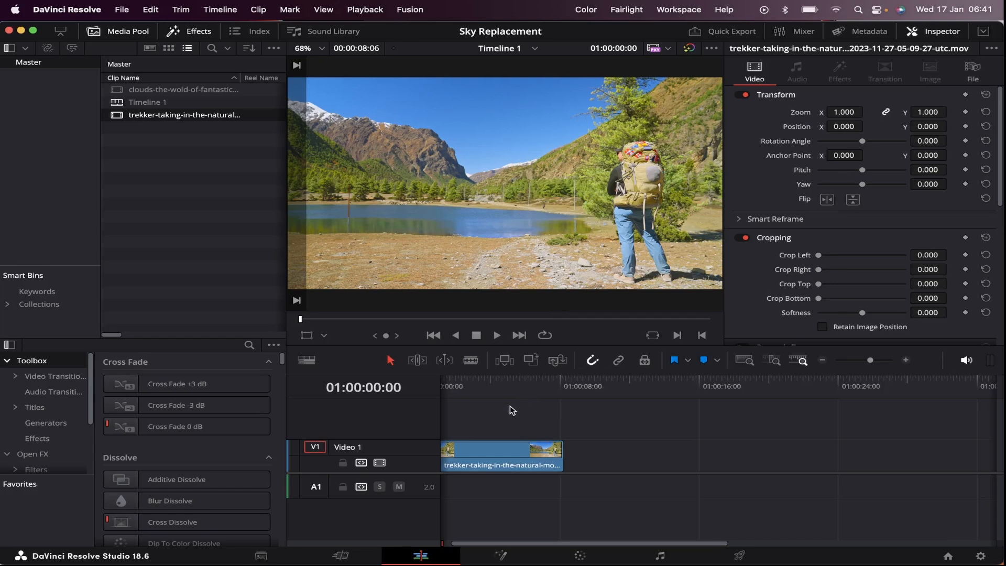
Switch the hiking clip to the Fusion page with its MediaIn-to-MediaOut node chain
{"action": "left_click", "coordinate": [408, 9]}
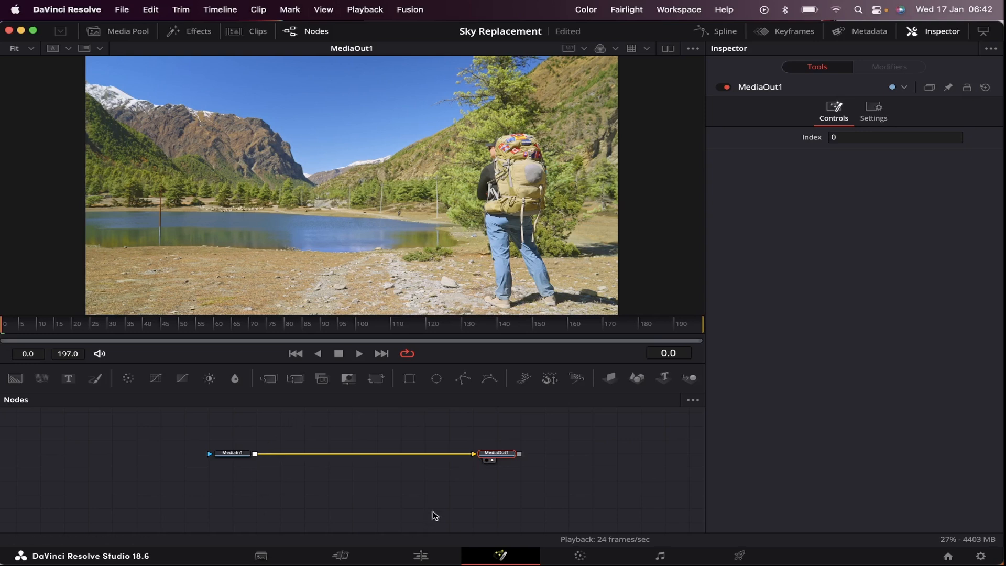
{"action": "mouse_move", "coordinate": [319, 488]}
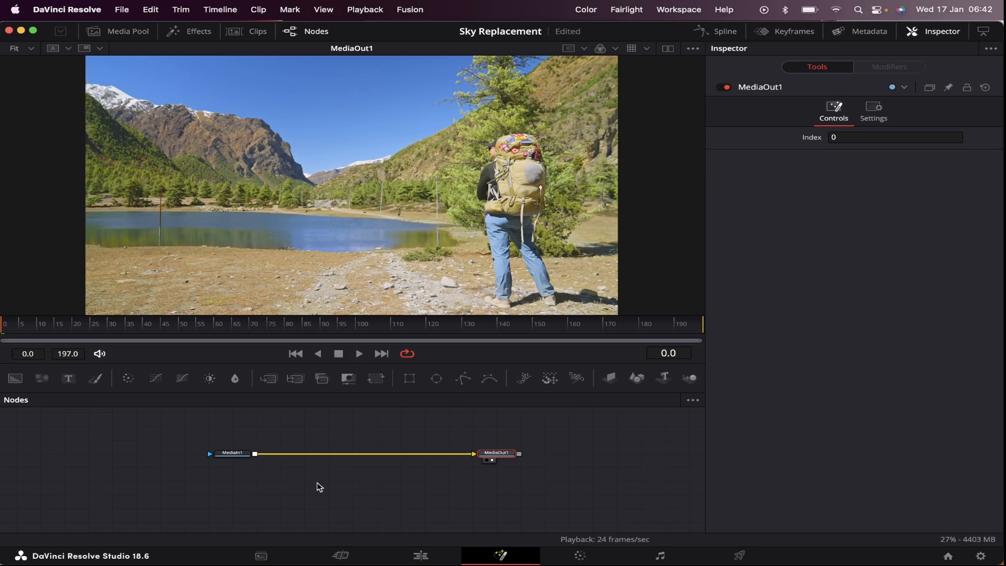
Insert a Delta Keyer after MediaIn1 via the 'delta' tool search
{"action": "left_click", "coordinate": [232, 453]}
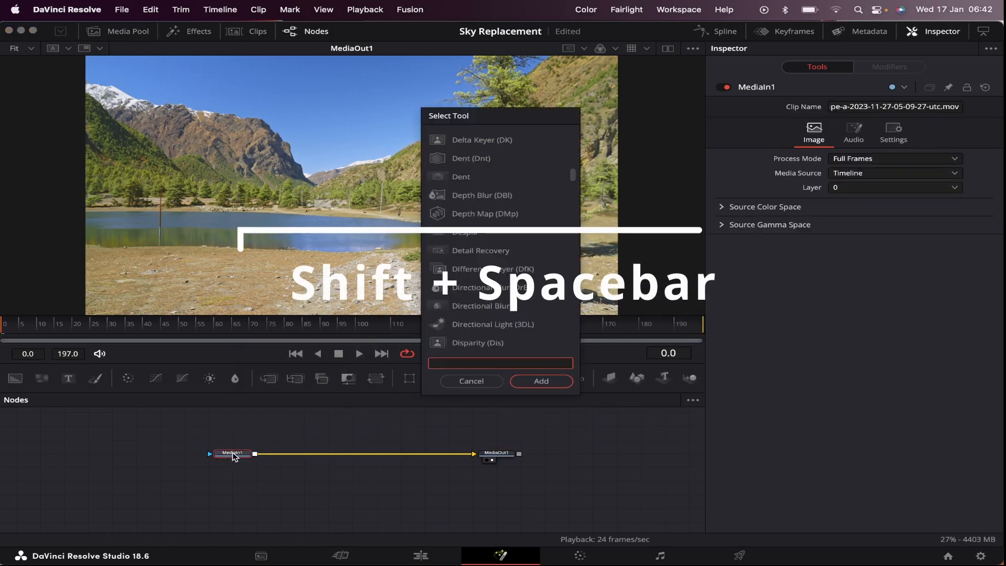
{"action": "type", "text": "delt"}
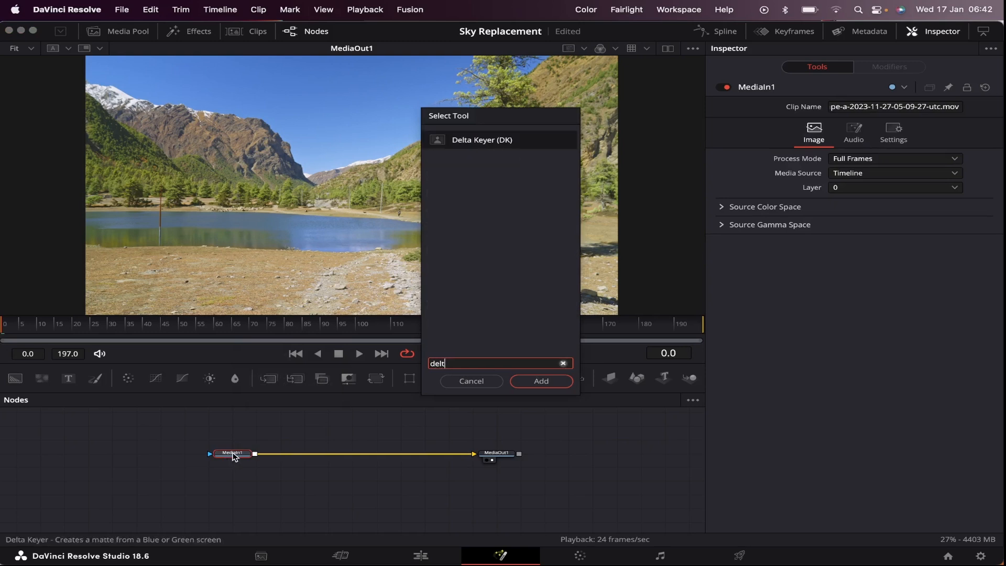
{"action": "type", "text": "a"}
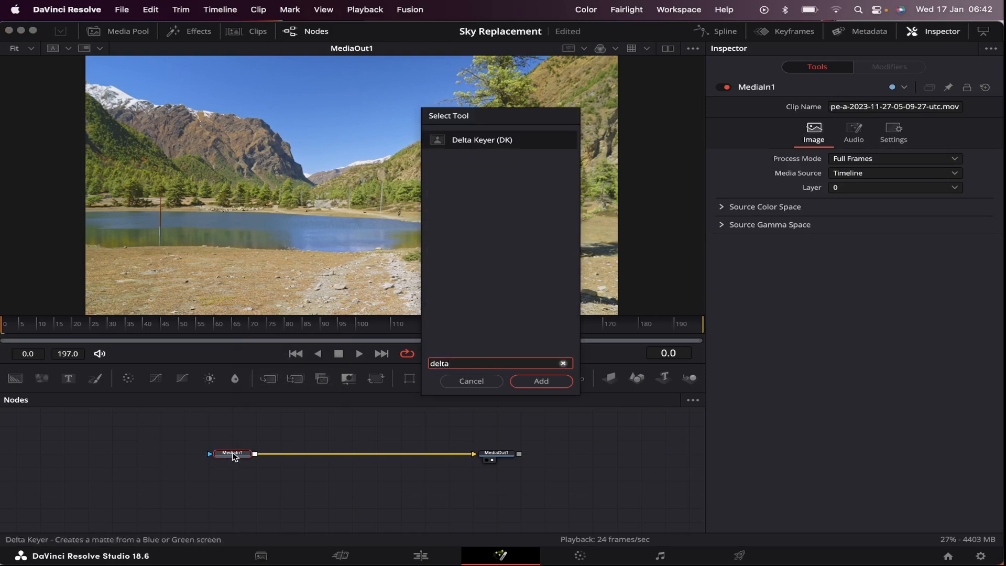
{"action": "left_click", "coordinate": [541, 380]}
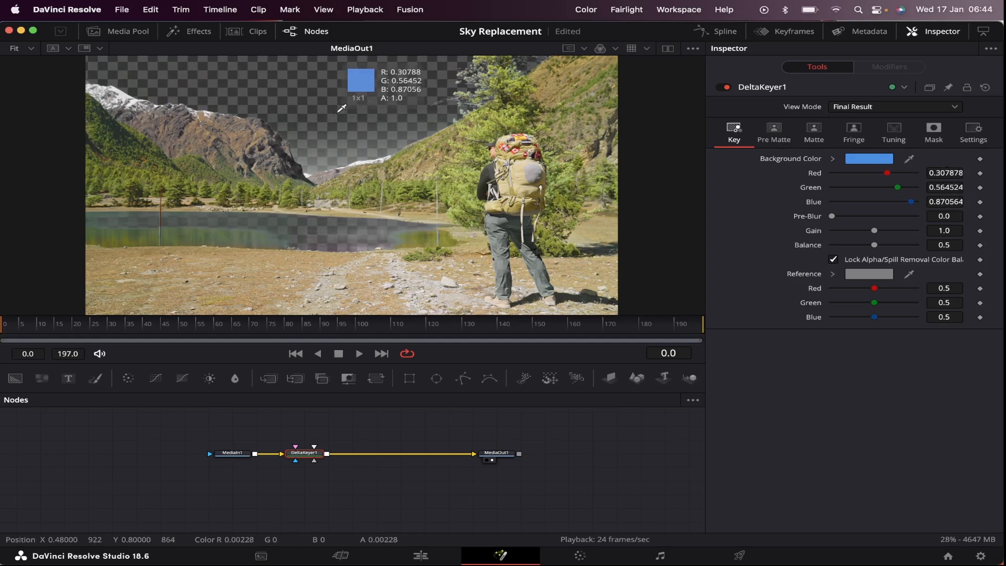
Re-sample the Delta Keyer background colour from a lighter patch of sky
{"action": "left_click", "coordinate": [314, 162]}
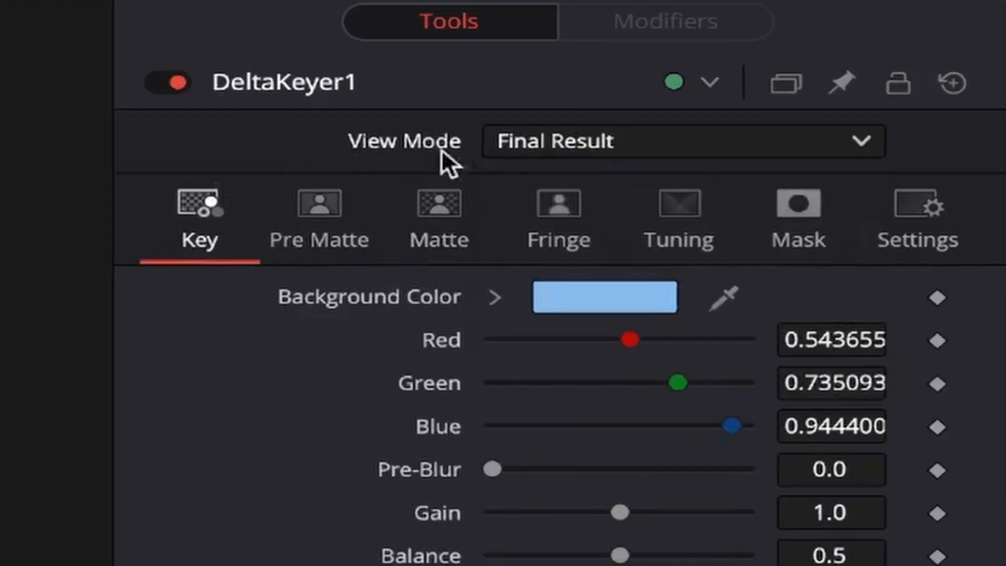
View the key as a matte, try the Threshold High handle, then return to the keyed result
{"action": "left_click", "coordinate": [681, 142]}
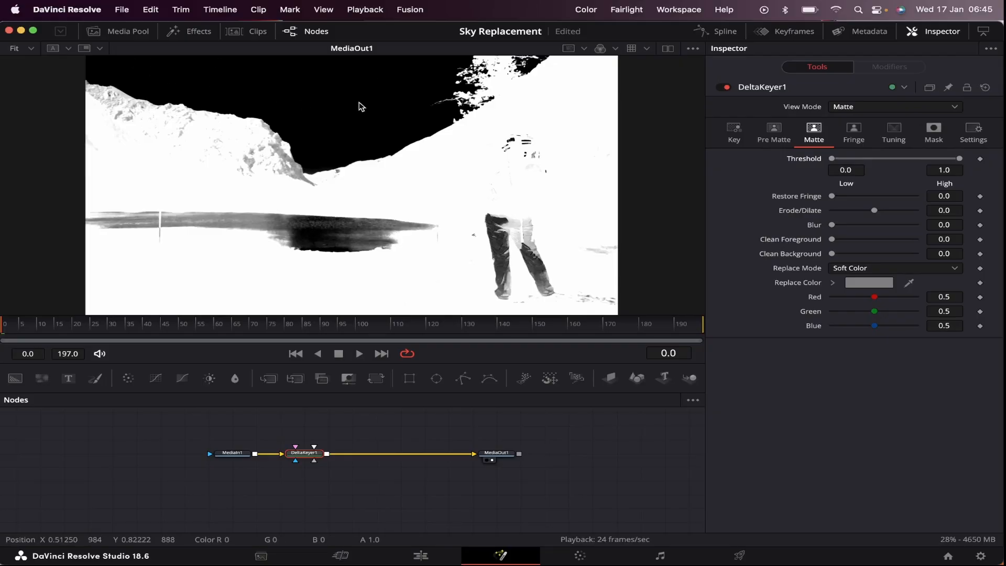
{"action": "mouse_move", "coordinate": [316, 101]}
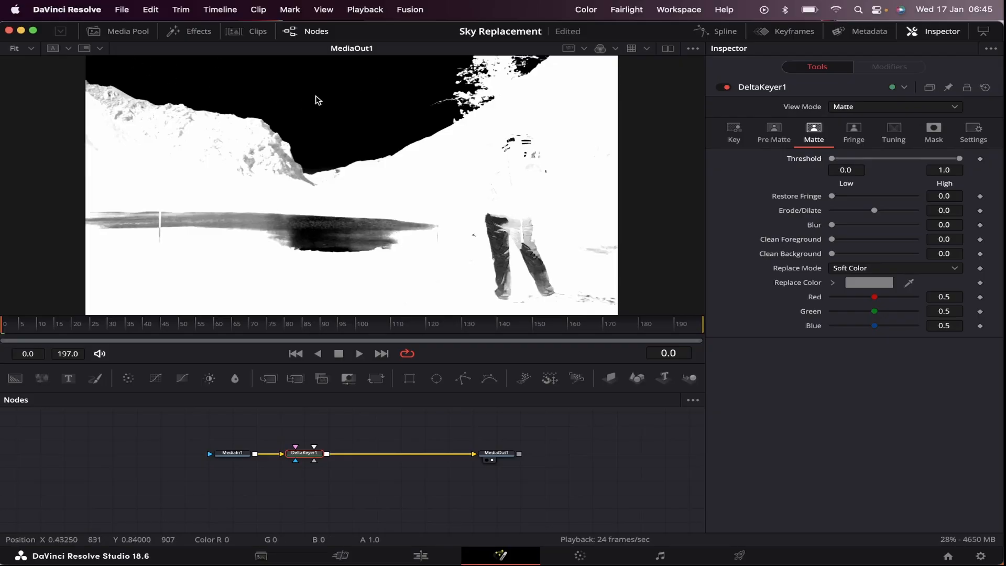
{"action": "left_click_drag", "start_coordinate": [832, 159], "coordinate": [883, 158]}
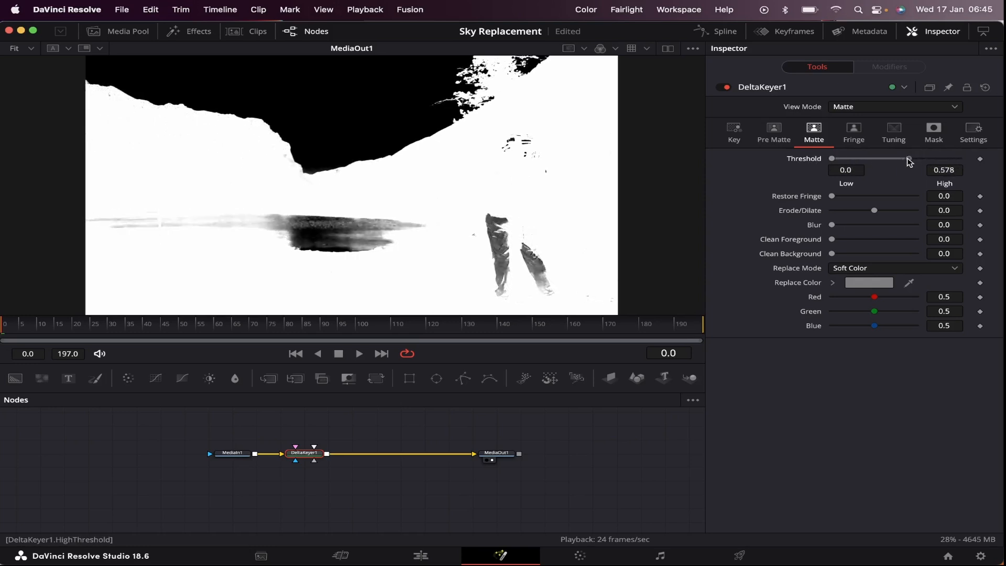
{"action": "left_click_drag", "start_coordinate": [907, 158], "coordinate": [959, 158]}
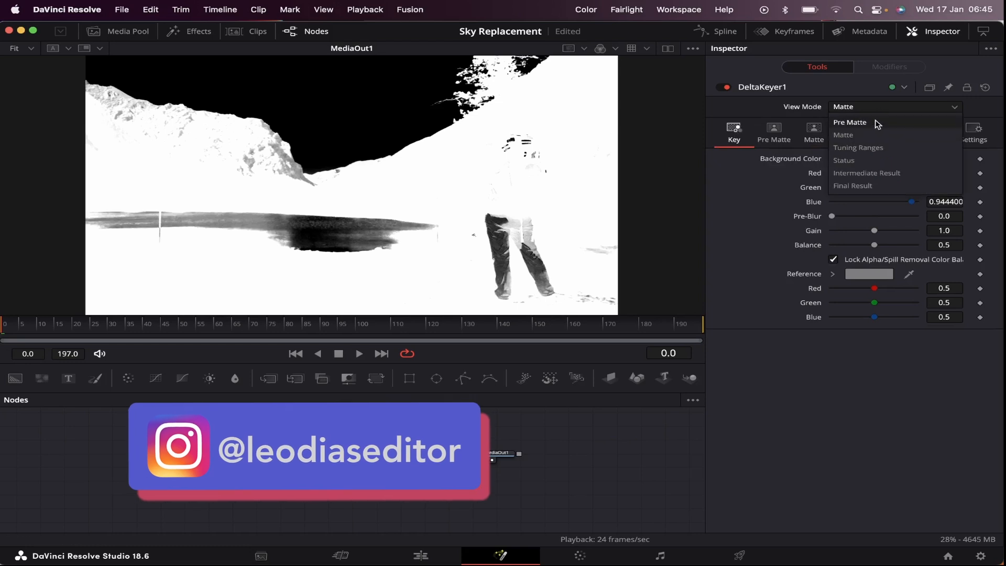
{"action": "left_click", "coordinate": [853, 186]}
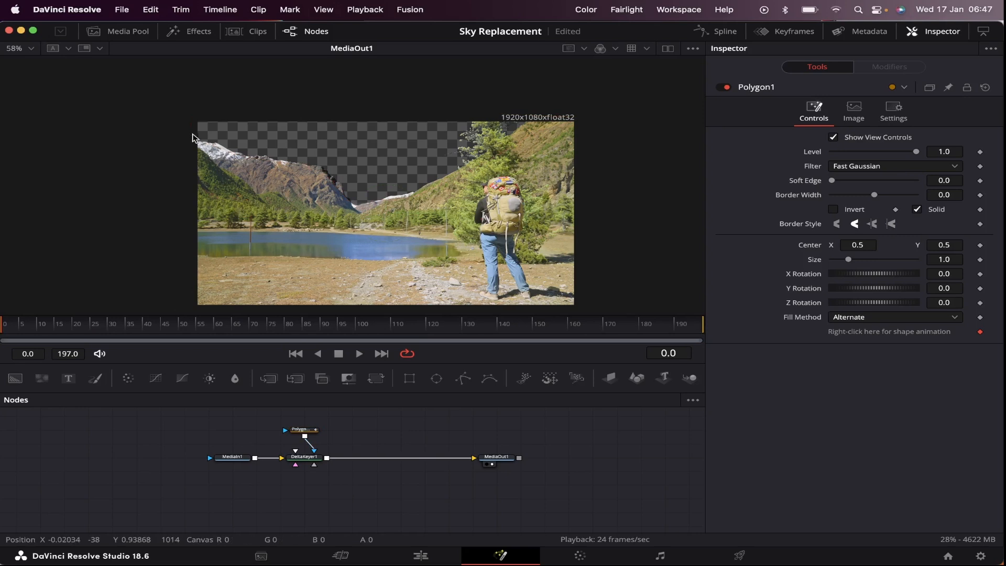
In DeltaKeyer1's Matte tab, adjust erode and add a slight blur to soften the mountain edge
{"action": "left_click", "coordinate": [304, 456]}
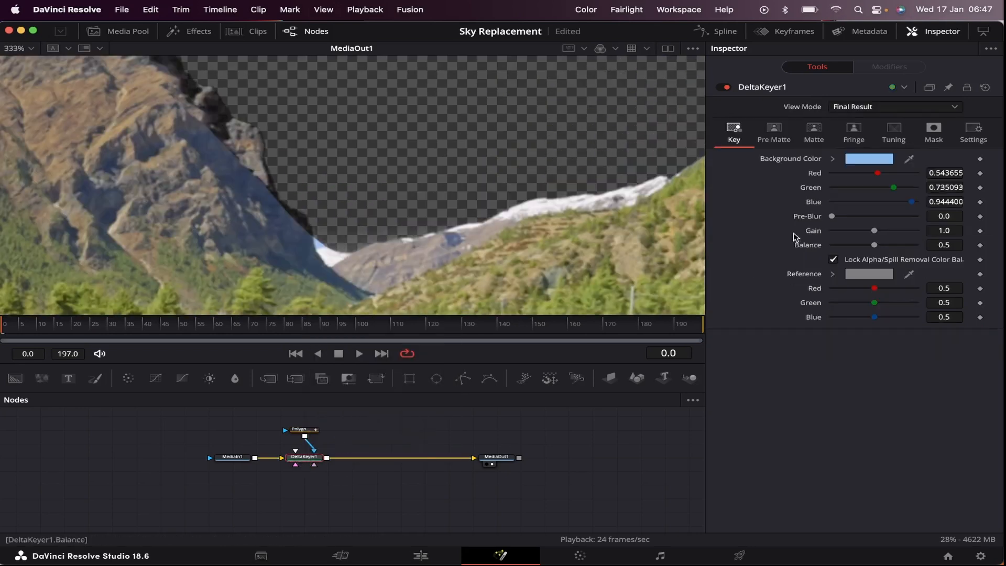
{"action": "left_click", "coordinate": [813, 133]}
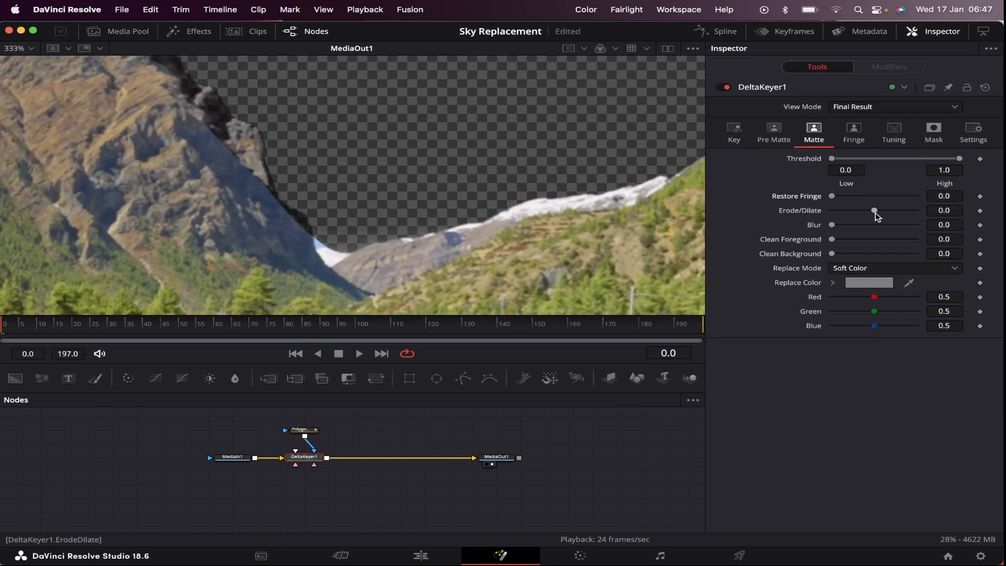
{"action": "left_click_drag", "start_coordinate": [874, 211], "coordinate": [885, 210]}
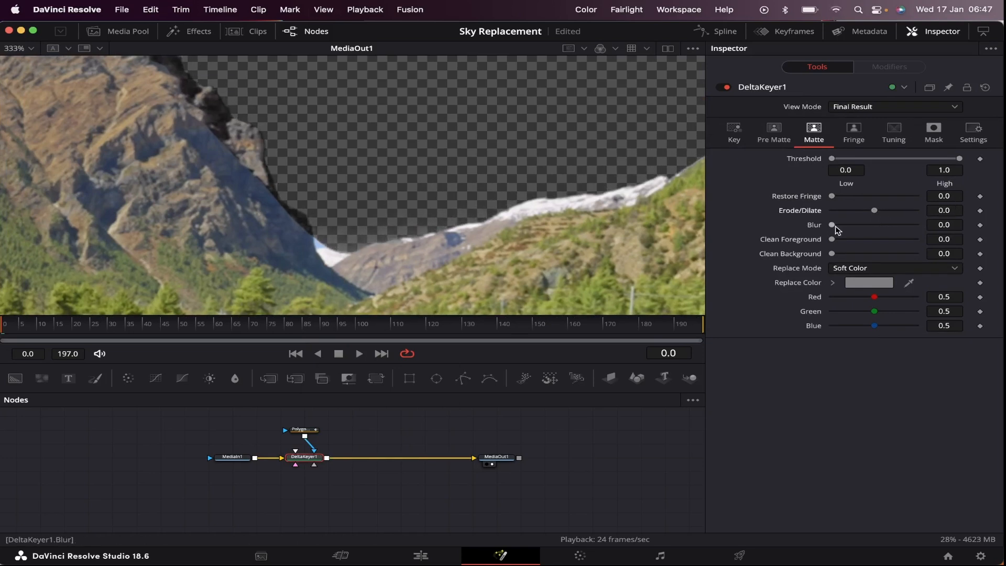
{"action": "left_click_drag", "start_coordinate": [833, 224], "coordinate": [841, 224]}
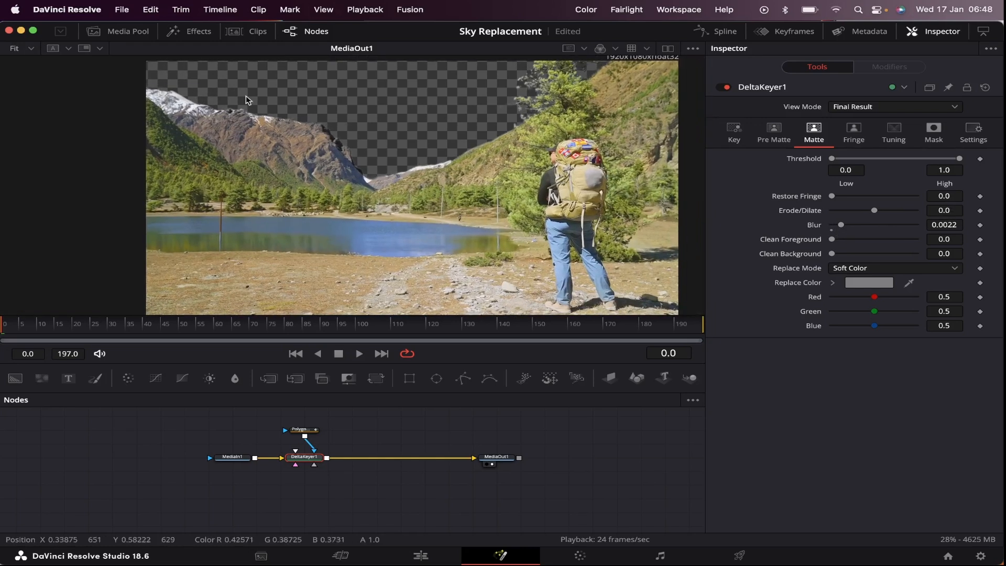
Bring the clouds clip from the Media Pool into the node tree as MediaIn2 with Merge1
{"action": "left_click", "coordinate": [128, 31]}
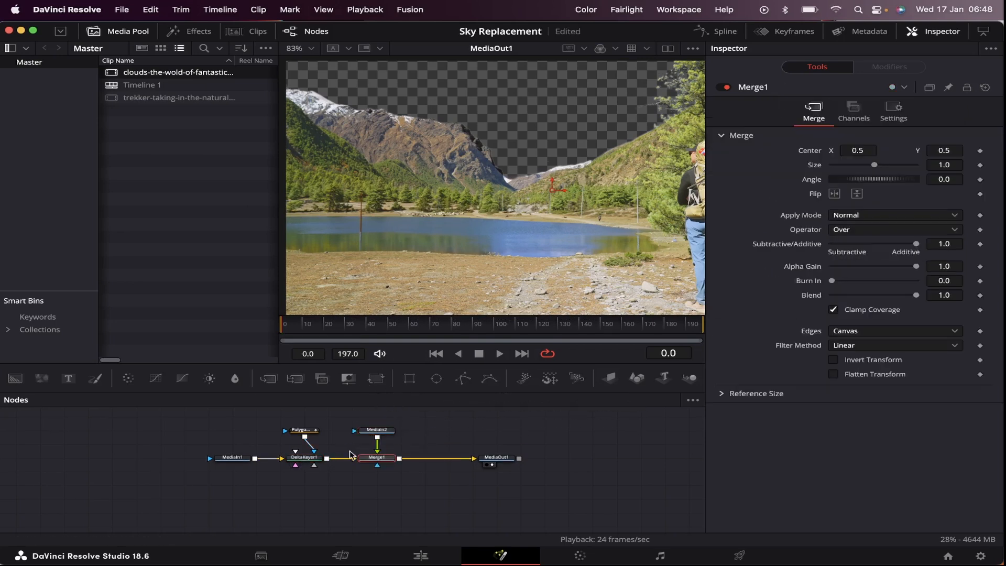
{"action": "left_click", "coordinate": [376, 416]}
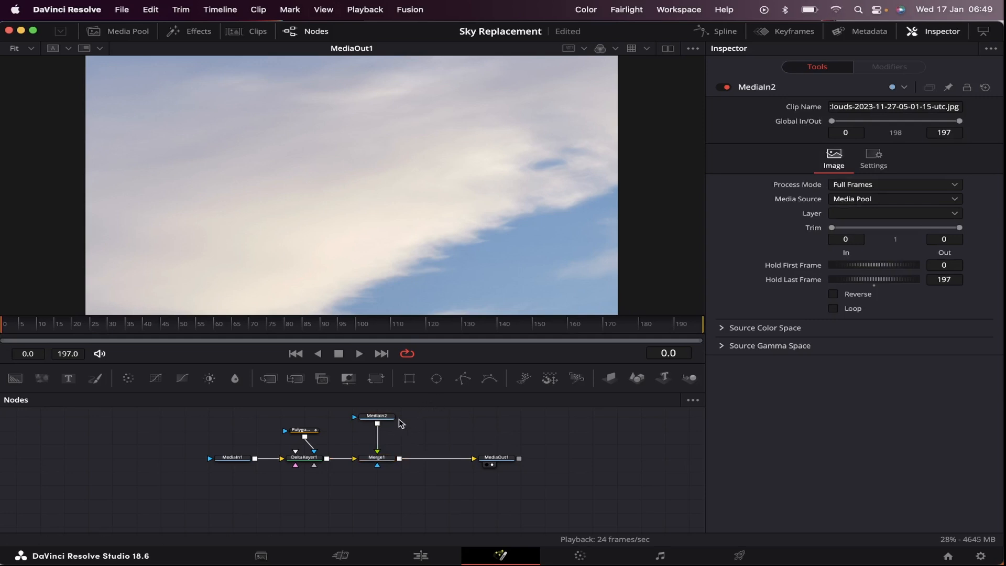
{"action": "left_click", "coordinate": [377, 429]}
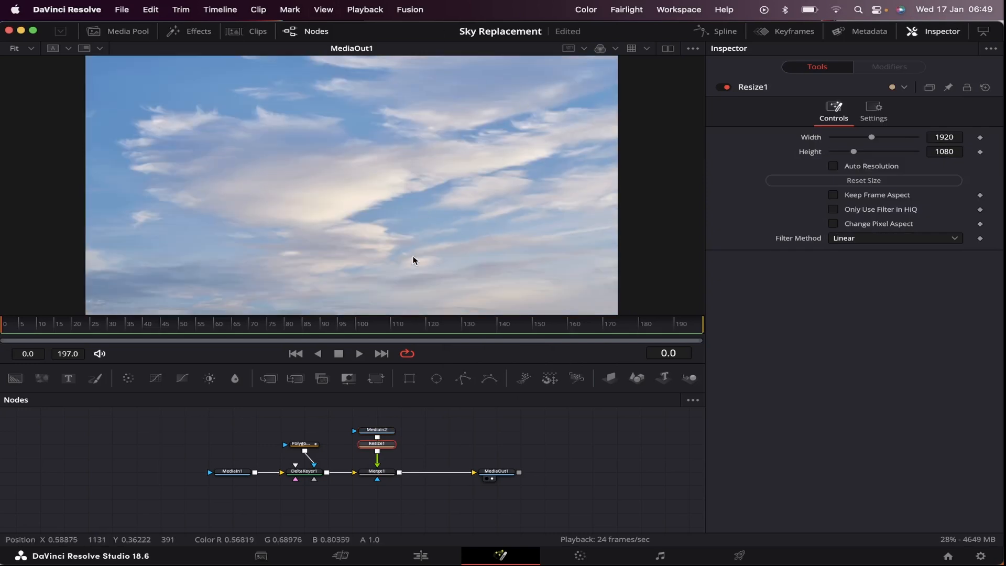
Add a Transform after Resize1 and arrange Merge1 so the keyed clip sits over the clouds
{"action": "type", "text": "trans"}
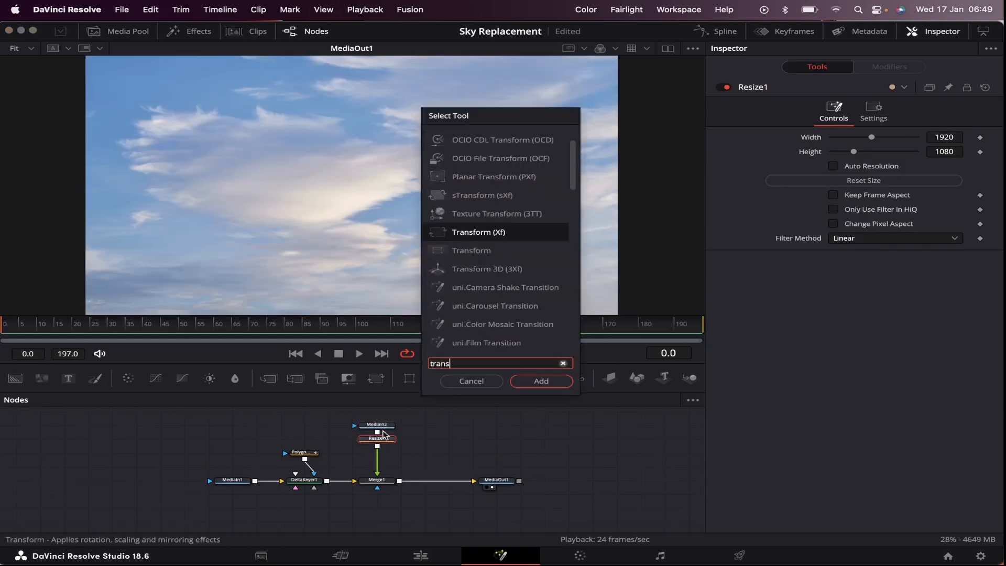
{"action": "left_click", "coordinate": [541, 381]}
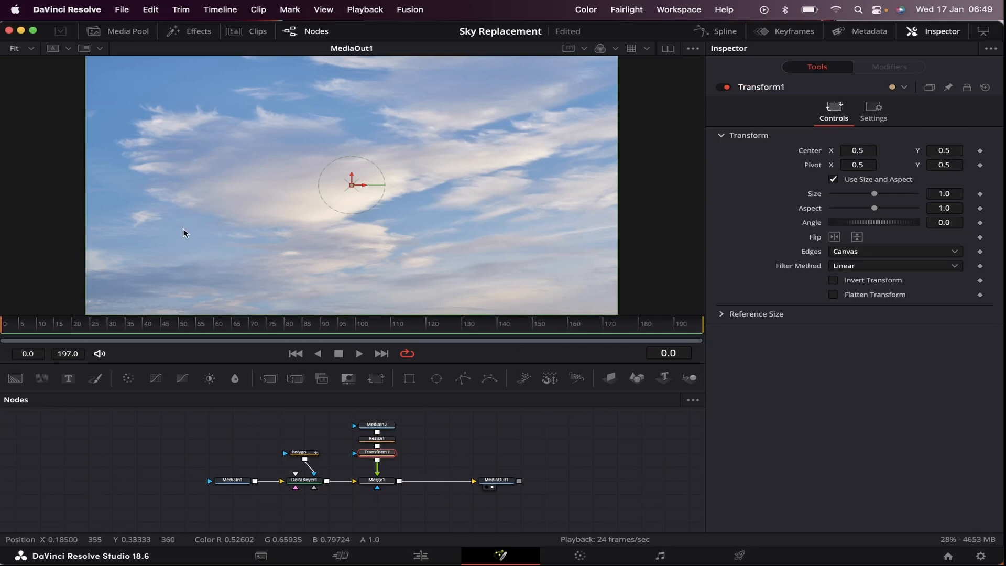
{"action": "mouse_move", "coordinate": [261, 248]}
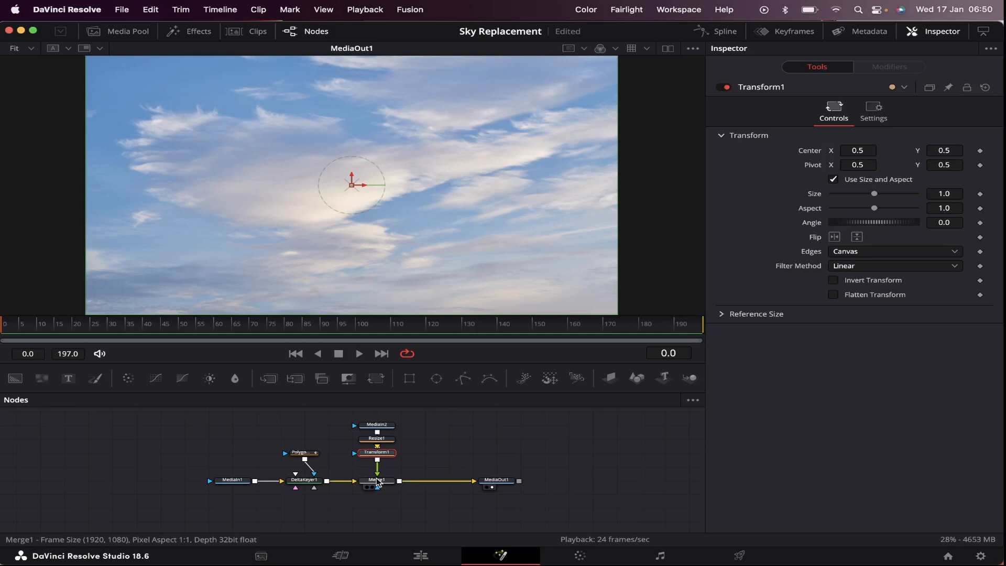
{"action": "mouse_move", "coordinate": [377, 462]}
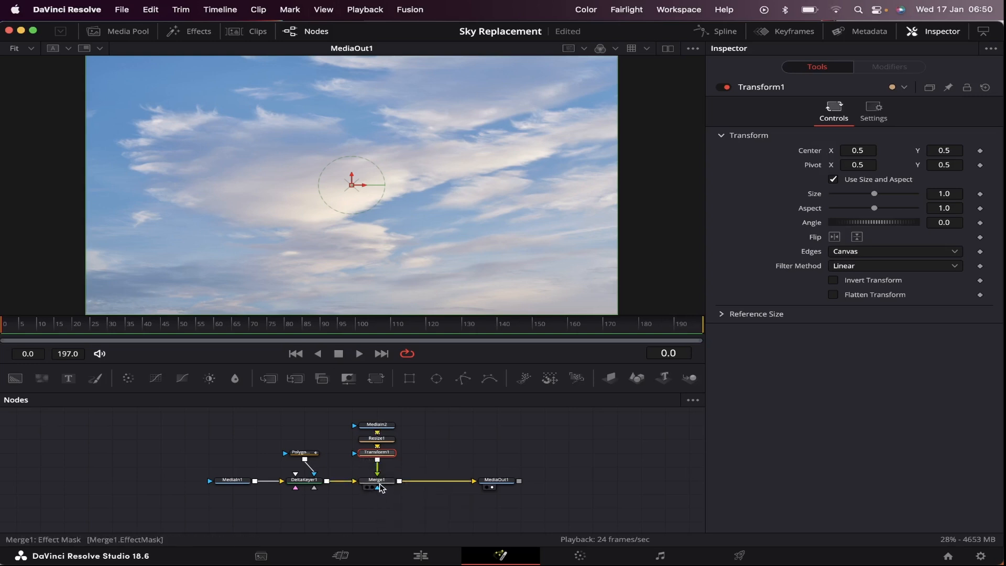
{"action": "left_click", "coordinate": [377, 480]}
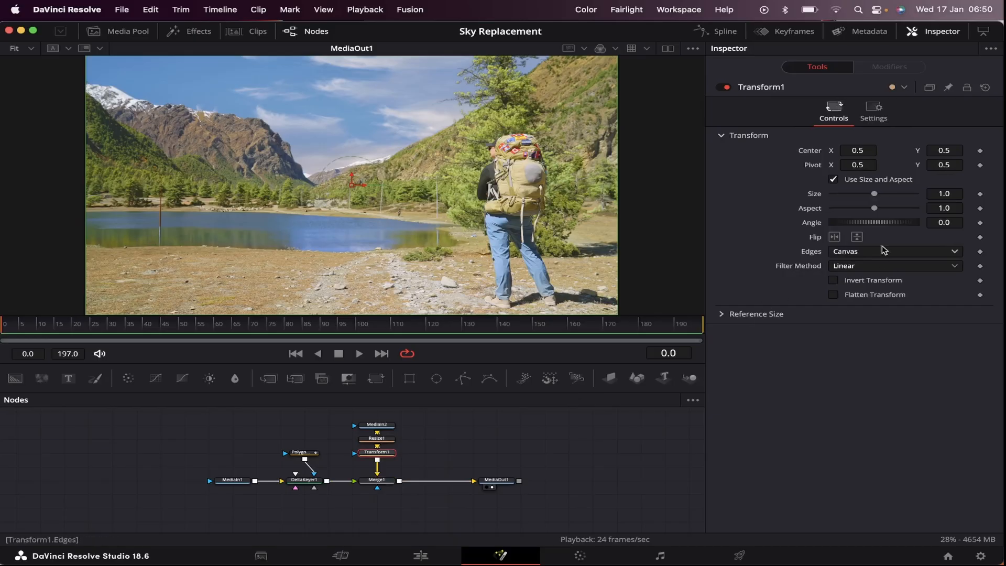
Scale the clouds to 1.7 in Transform1 and set Center to X 0.4075, Y 0.4689
{"action": "left_click_drag", "start_coordinate": [873, 193], "coordinate": [882, 194]}
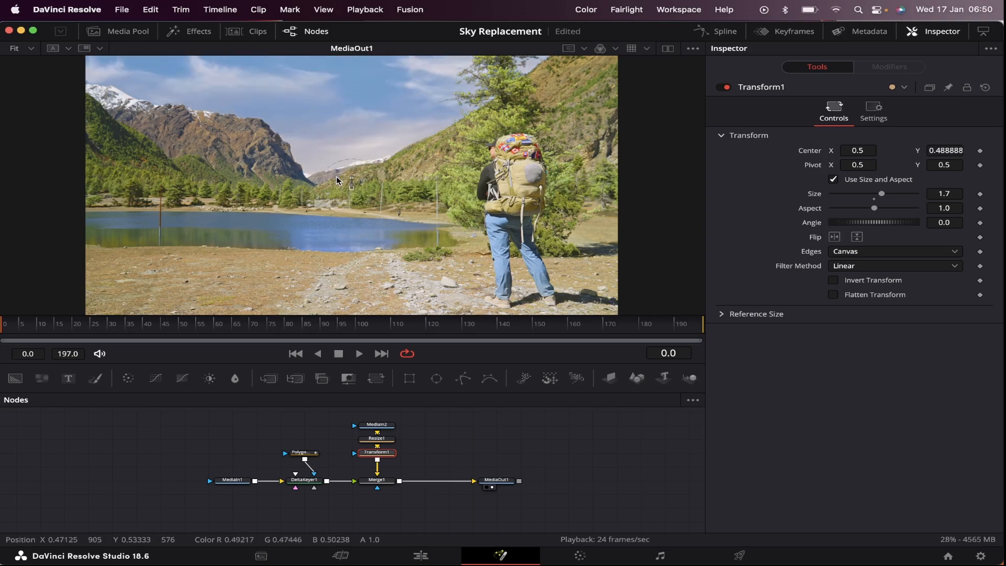
{"action": "left_click", "coordinate": [73, 336]}
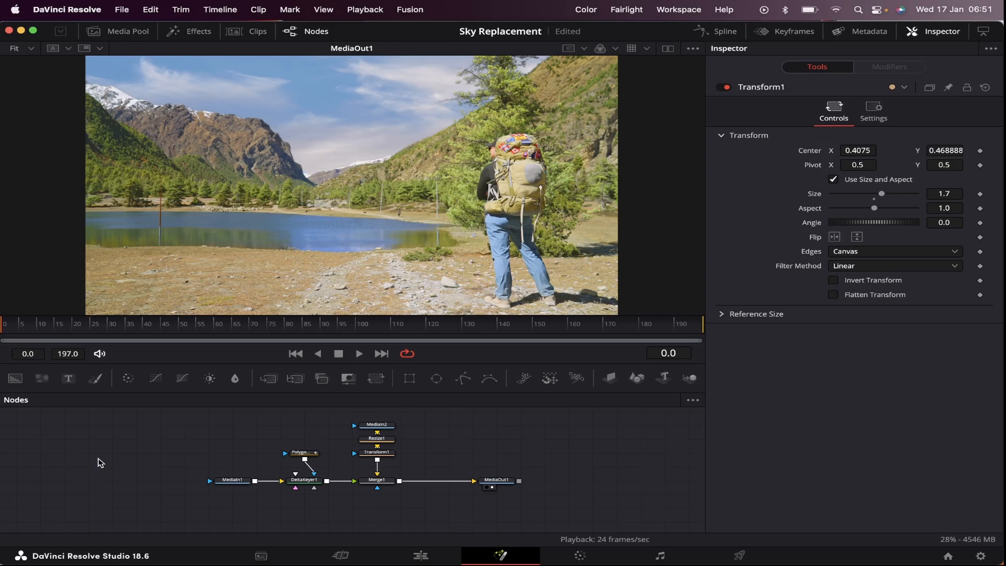
{"action": "mouse_move", "coordinate": [88, 434]}
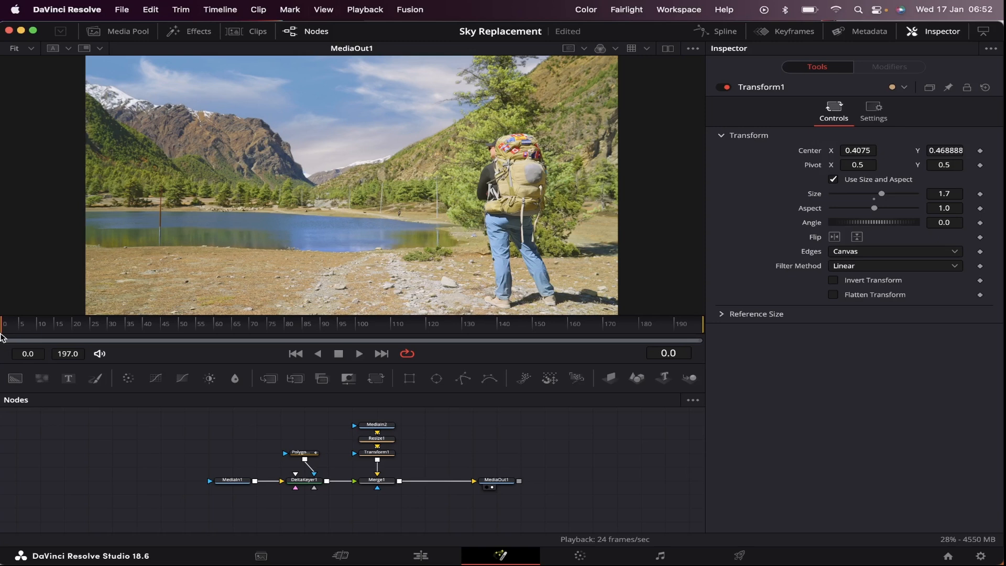
Keyframe Transform1 Center at frame 0 and set Center X to 0.4375 at frame 197
{"action": "left_click", "coordinate": [369, 329]}
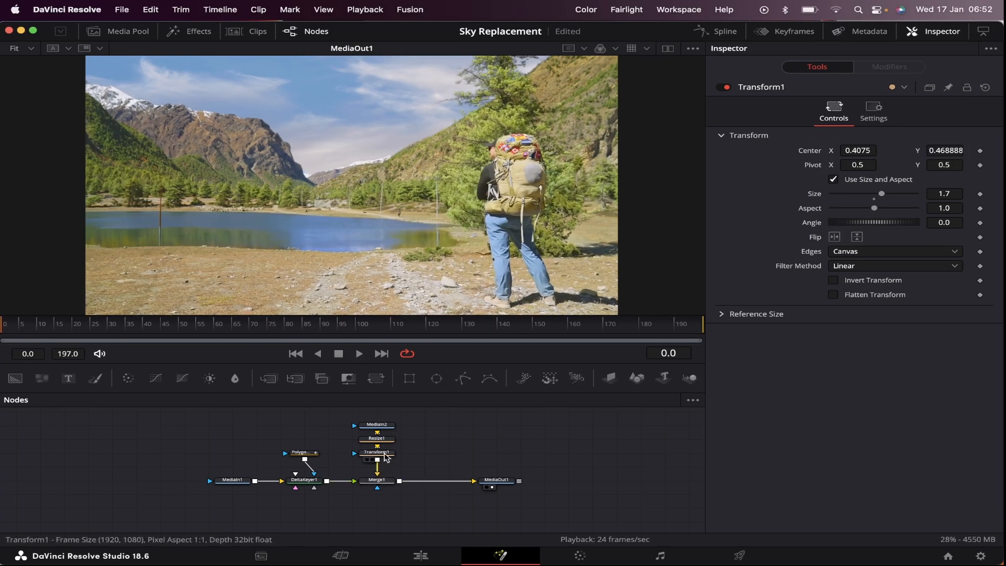
{"action": "left_click", "coordinate": [377, 452]}
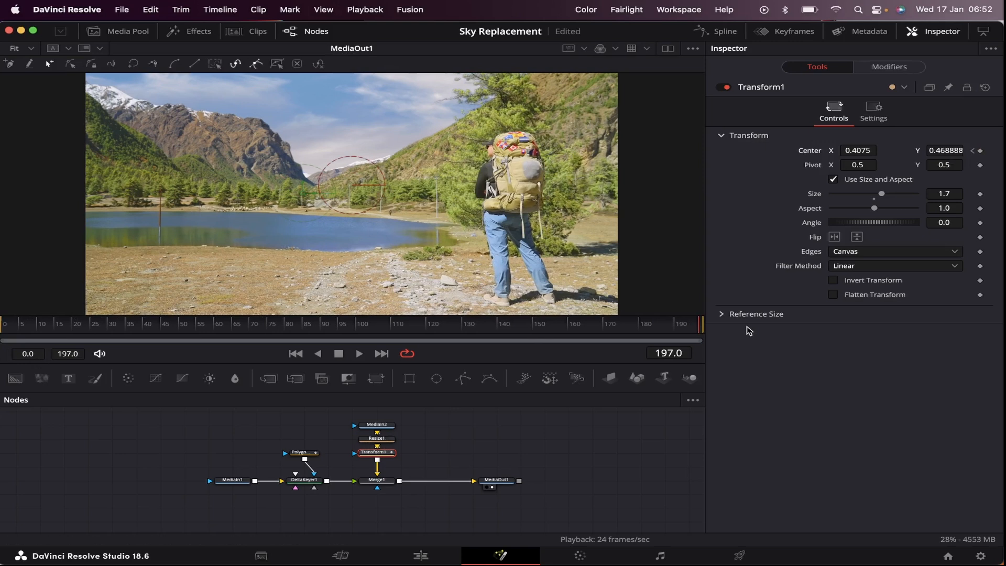
{"action": "type", "text": "0.4375"}
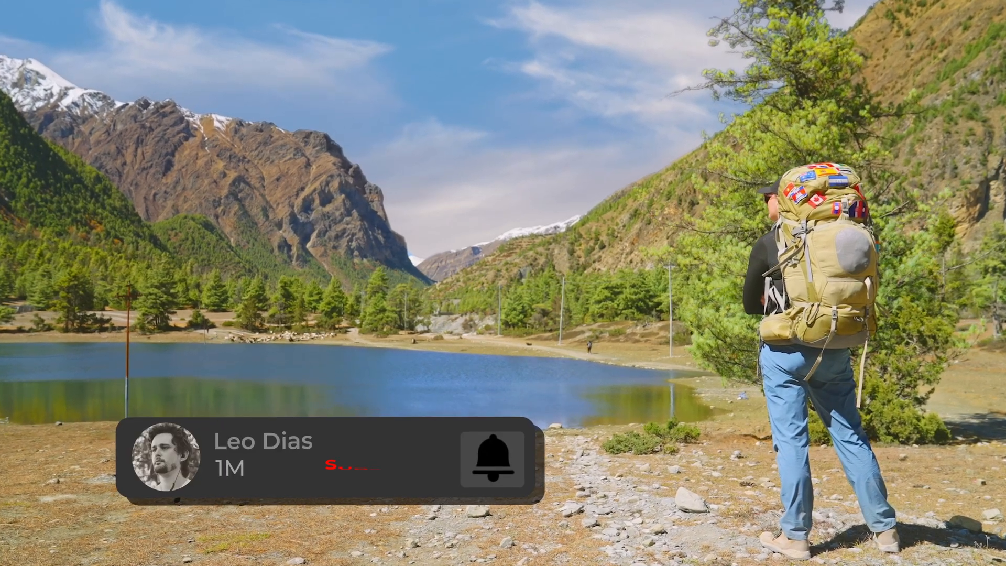
Play the finished composite full-frame to review the drifting cloudy sky
{"action": "left_click", "coordinate": [493, 460]}
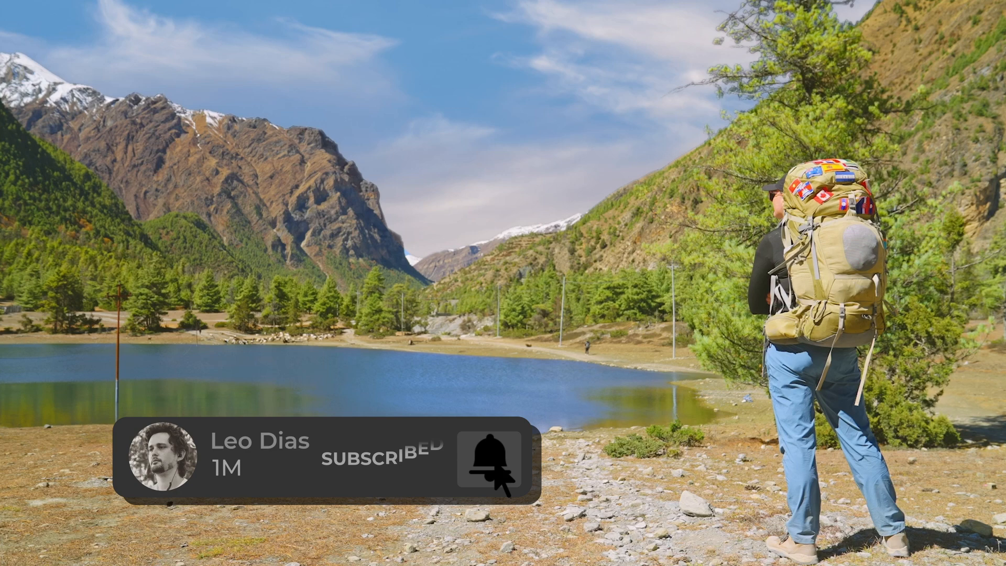